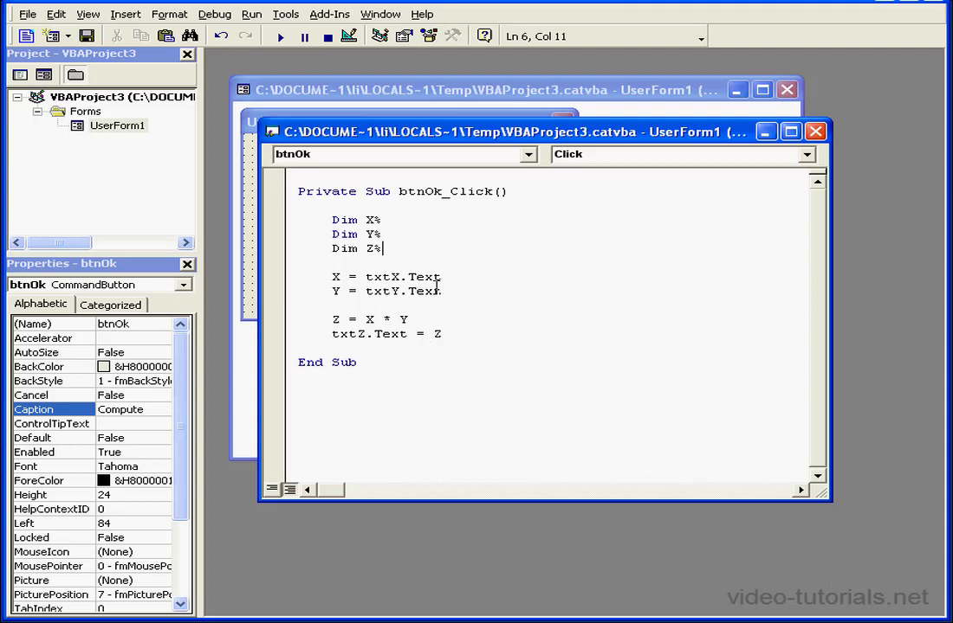
Select the three Dim declarations, run the UserForm and compute 2 × 2
double_click(384, 277)
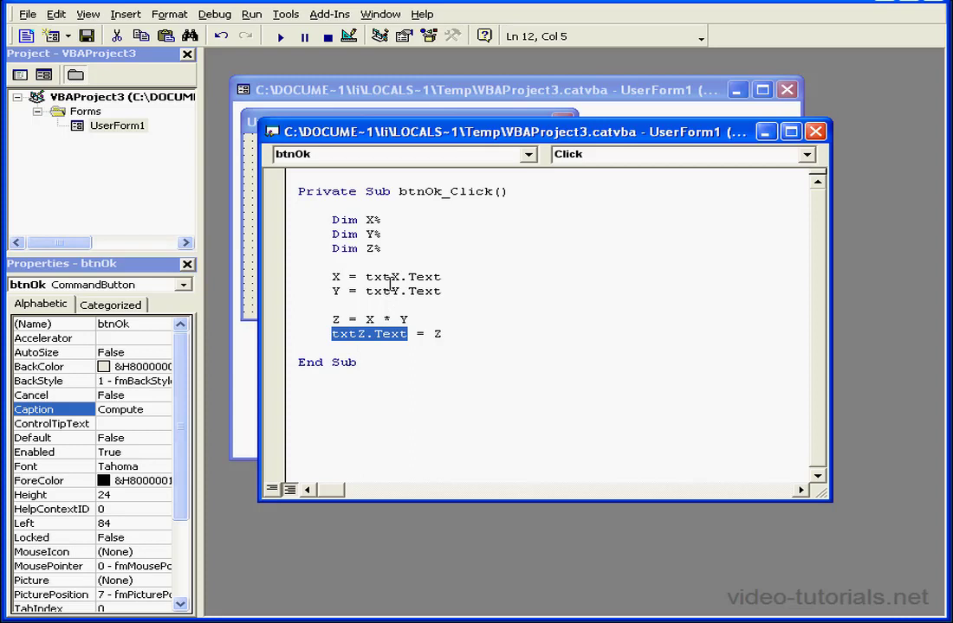
drag(332, 220, 388, 249)
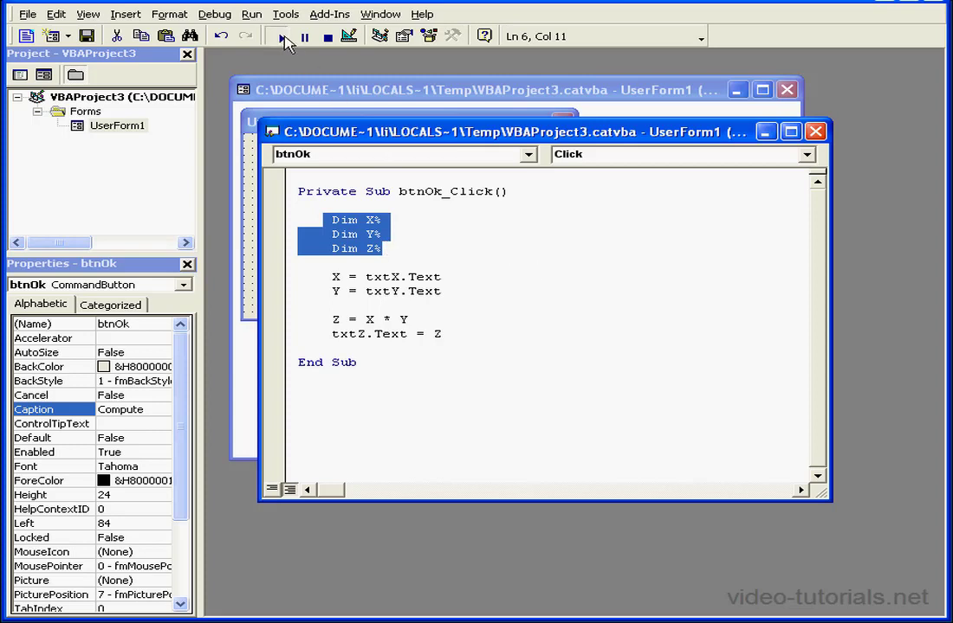
click(280, 35)
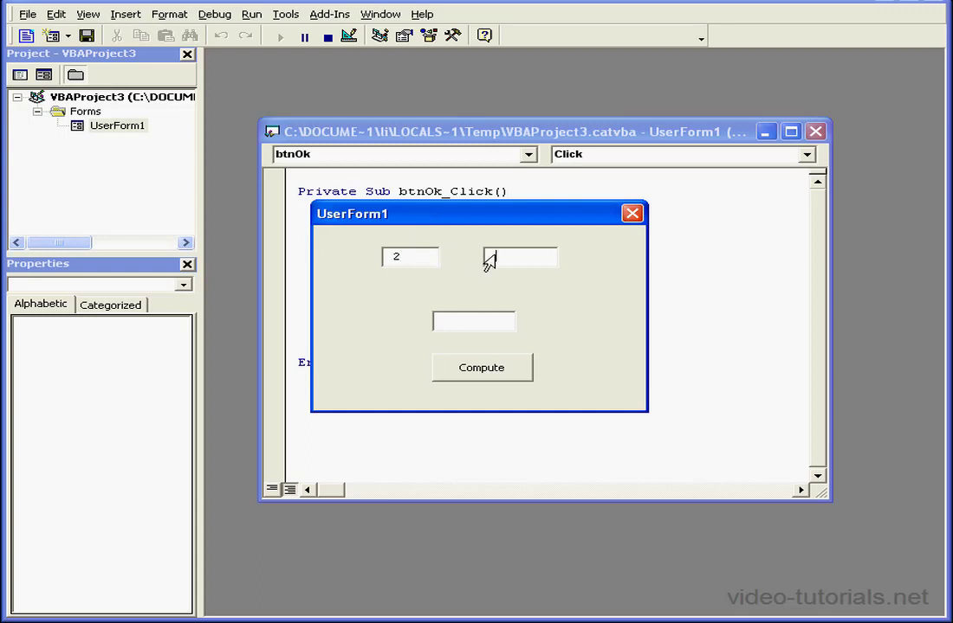
text(2)
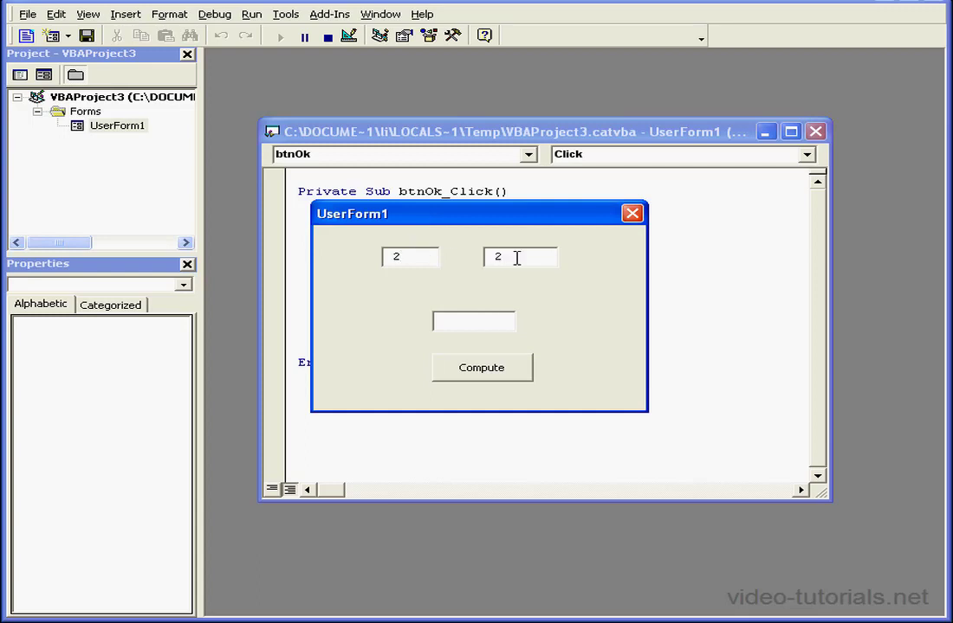
click(481, 367)
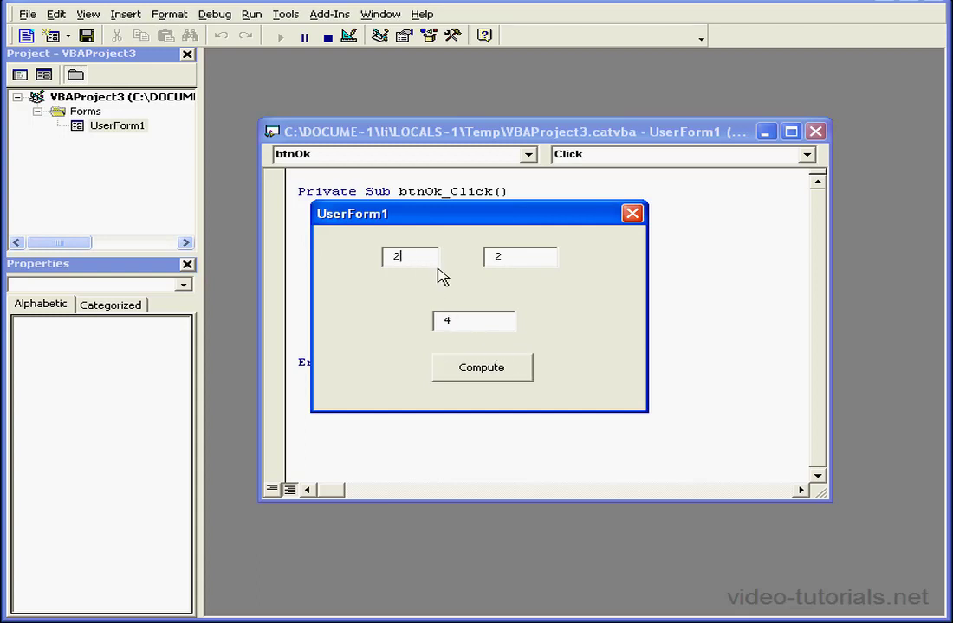
Enter 2.6 and compute 2.6 × 2 with the integer declarations
text(.2)
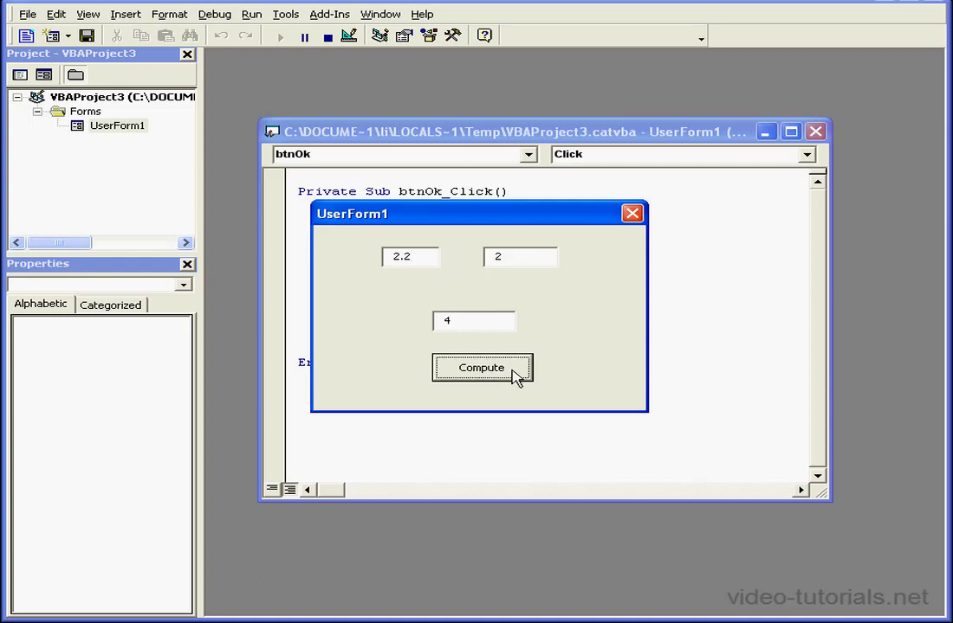
mouse_move(485, 339)
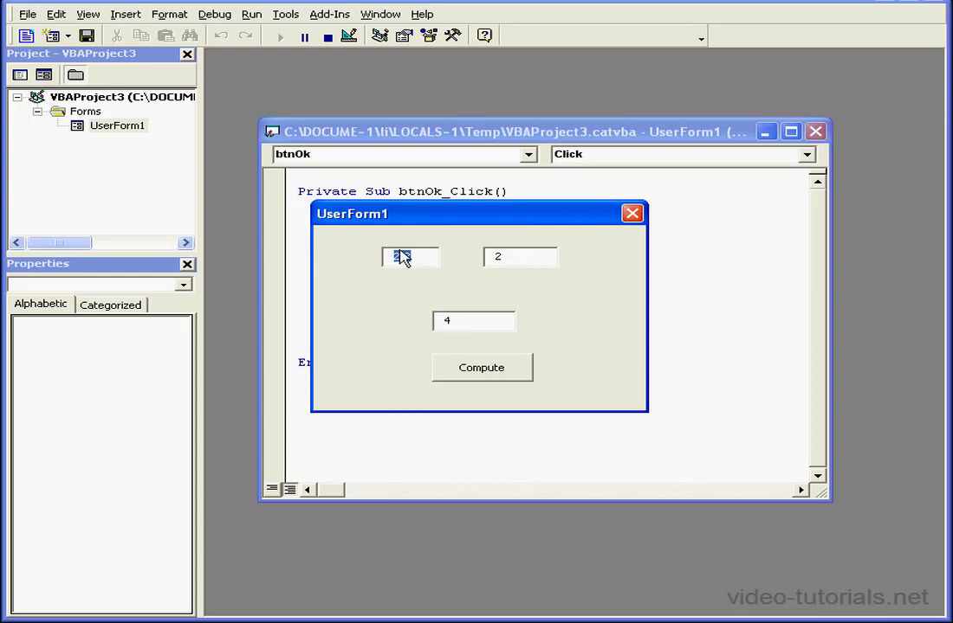
text(2.2)
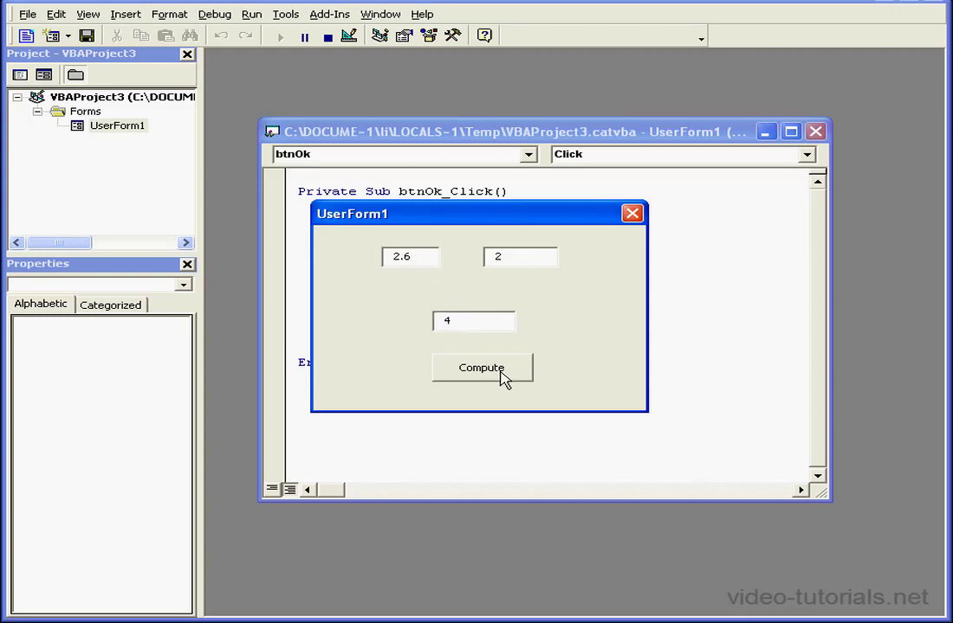
click(483, 367)
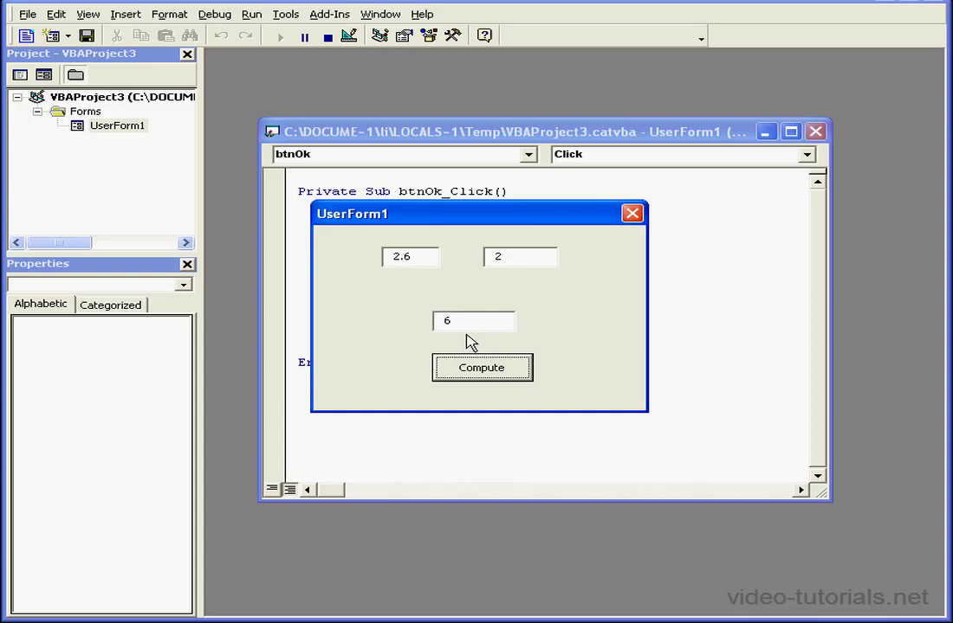
Close the form, change the declarations to Dim X#, Y#, Z#, and rerun the UserForm
click(410, 257)
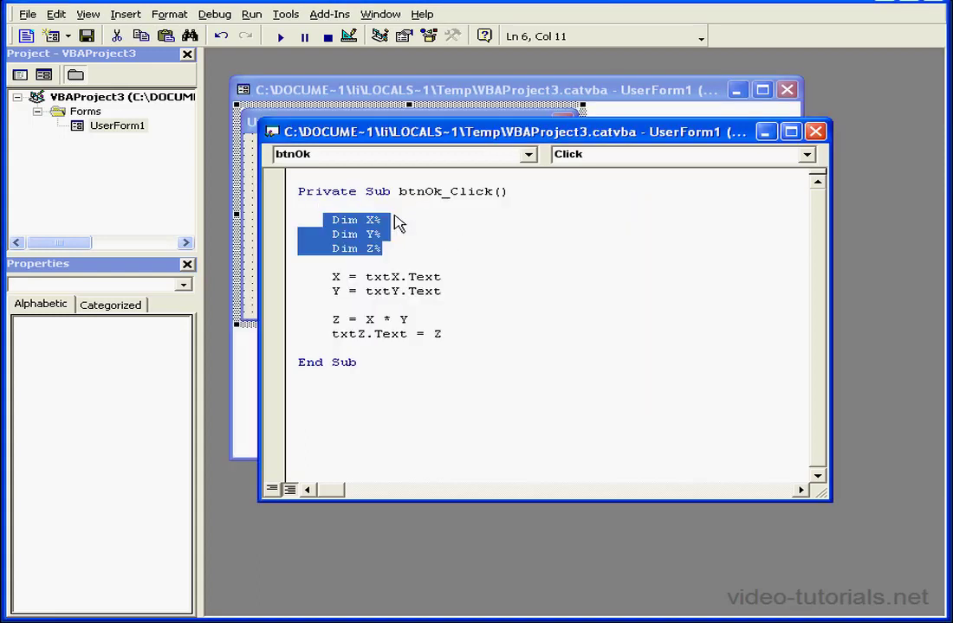
click(375, 220)
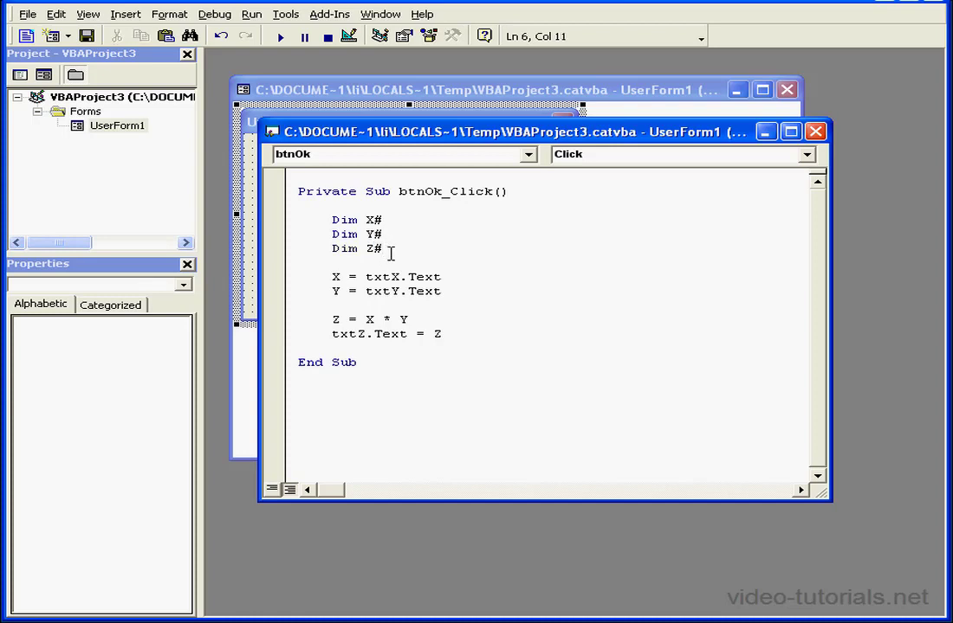
click(277, 35)
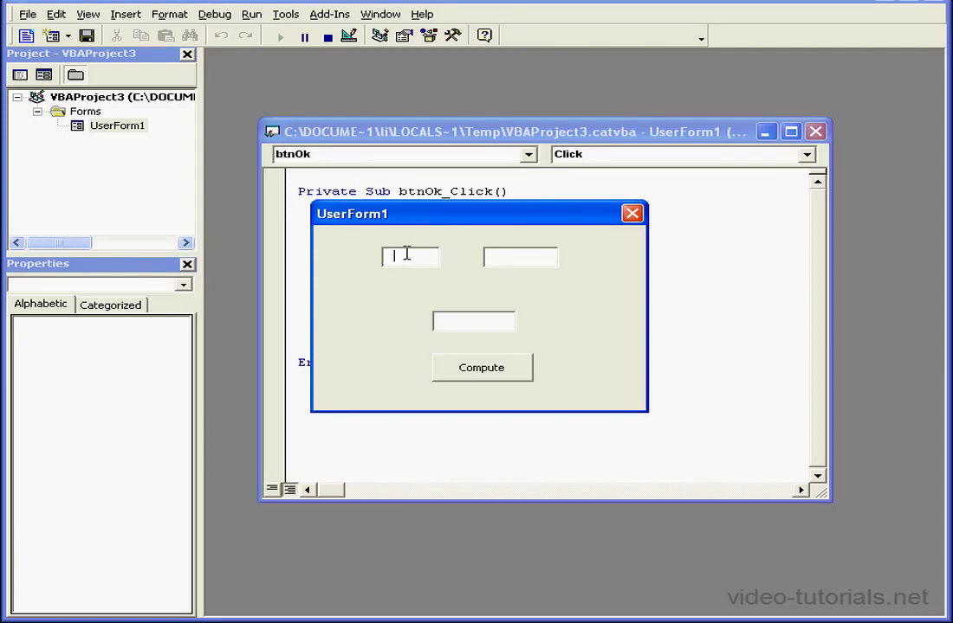
Enter 2.6 and compute 2.6 × 2, now returning 5.2 without rounding
text(2.6)
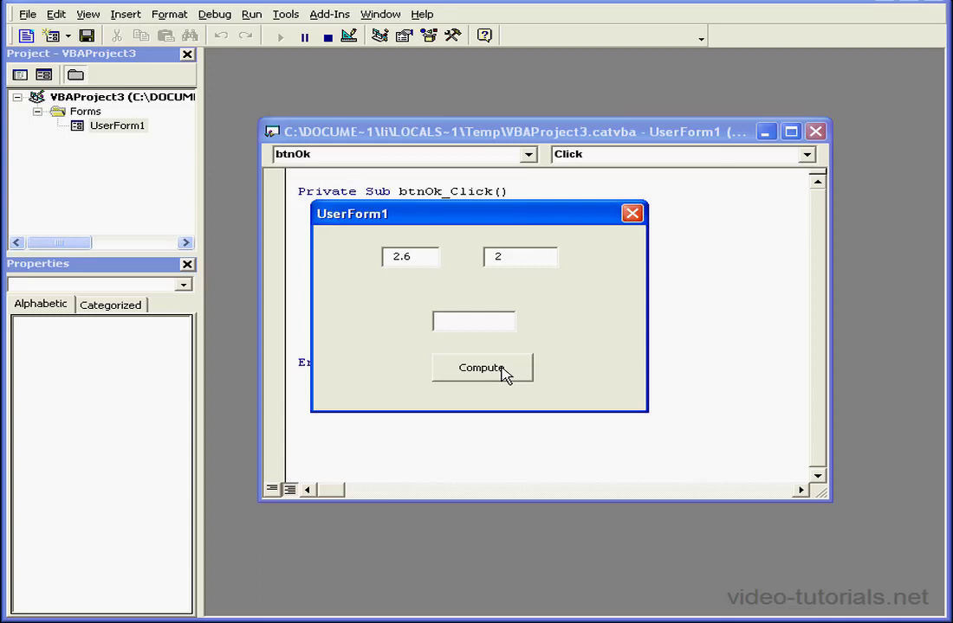
click(481, 367)
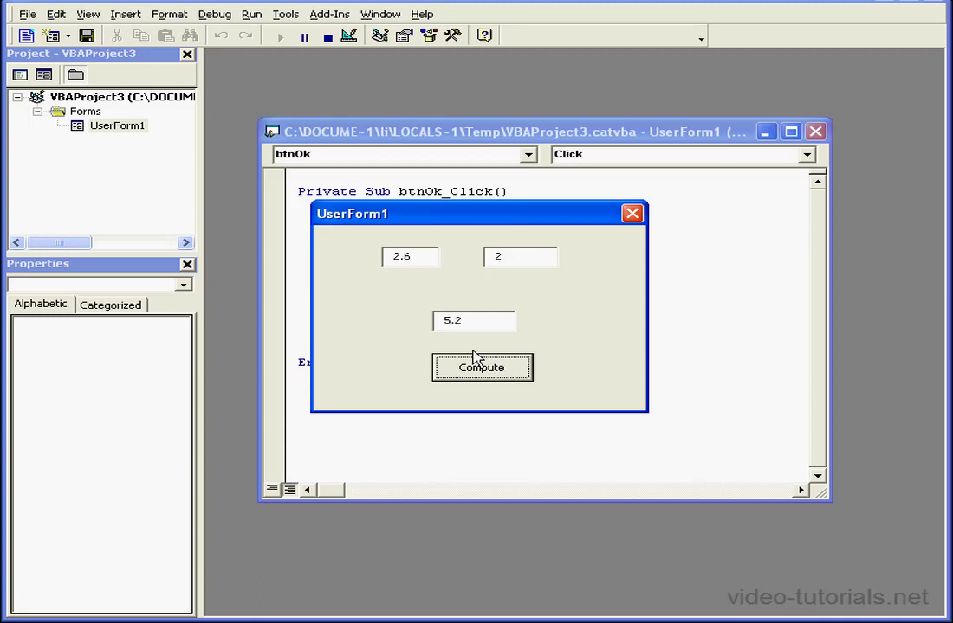